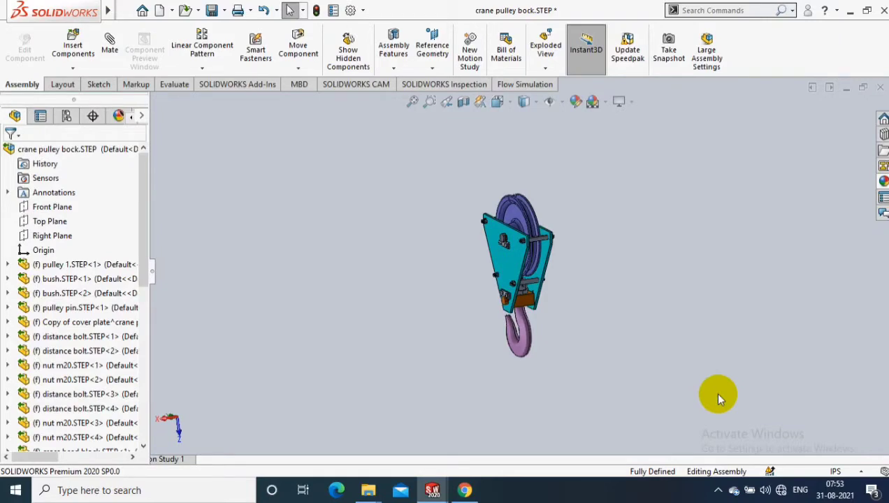
{"action": "mouse_move", "coordinate": [400, 120]}
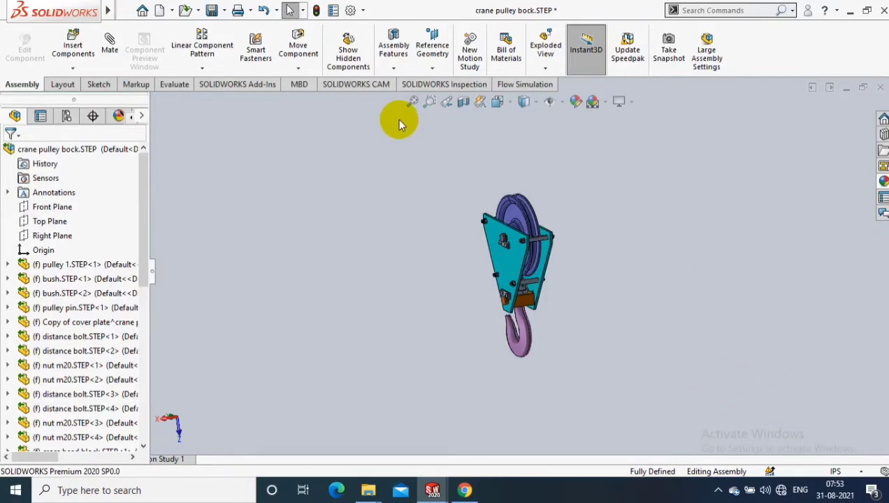
{"action": "mouse_move", "coordinate": [548, 84]}
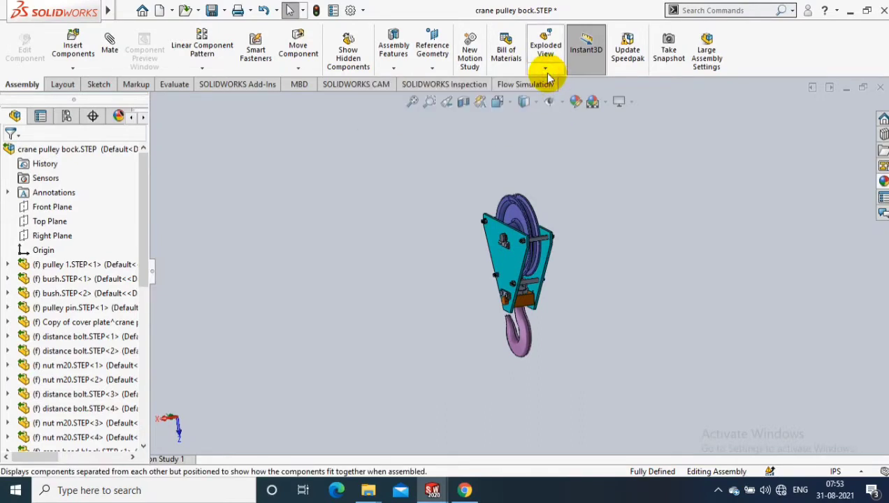
Create Explode Step1 pulling the front cover plate out to the left of the block
{"action": "left_click", "coordinate": [545, 69]}
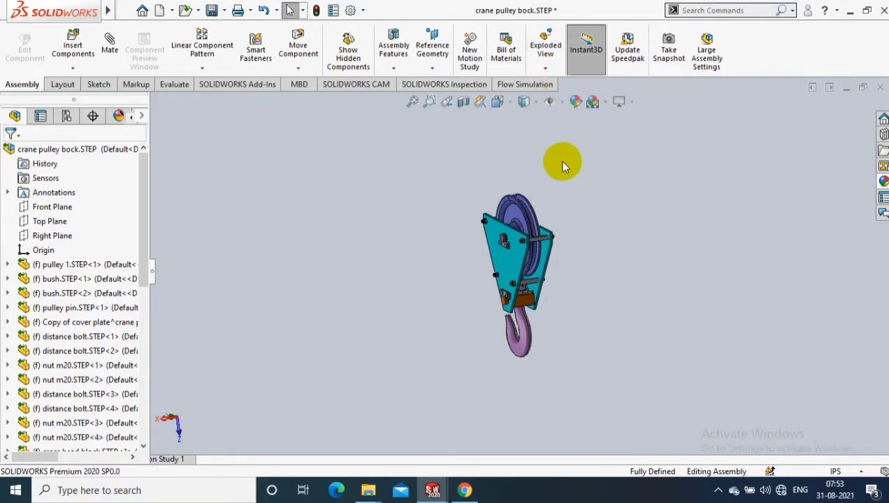
{"action": "left_click", "coordinate": [545, 49]}
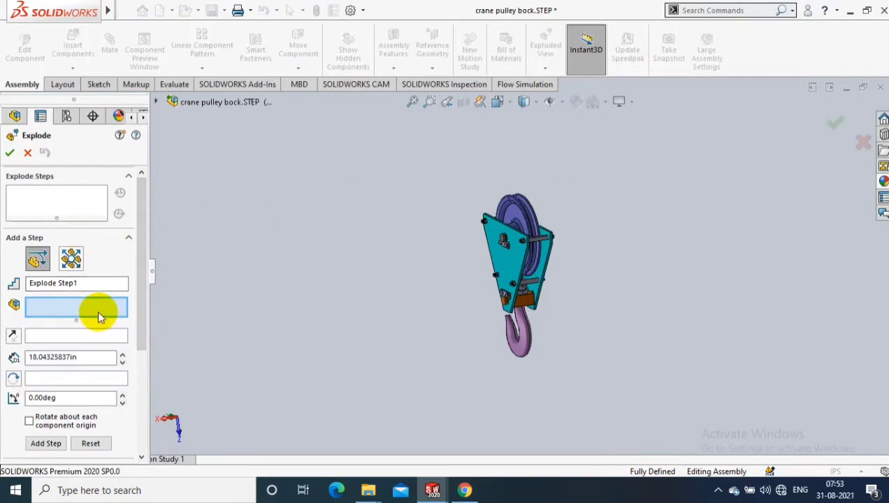
{"action": "mouse_move", "coordinate": [422, 268]}
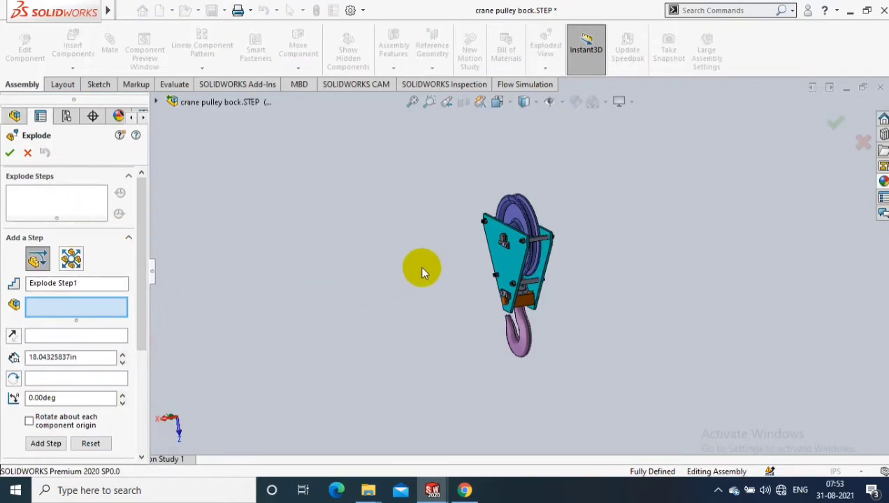
{"action": "left_click", "coordinate": [506, 263]}
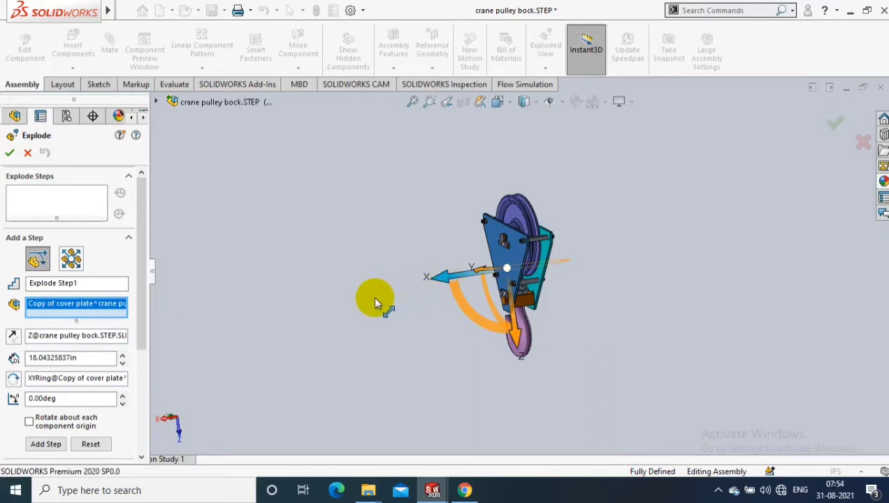
{"action": "left_click", "coordinate": [45, 445]}
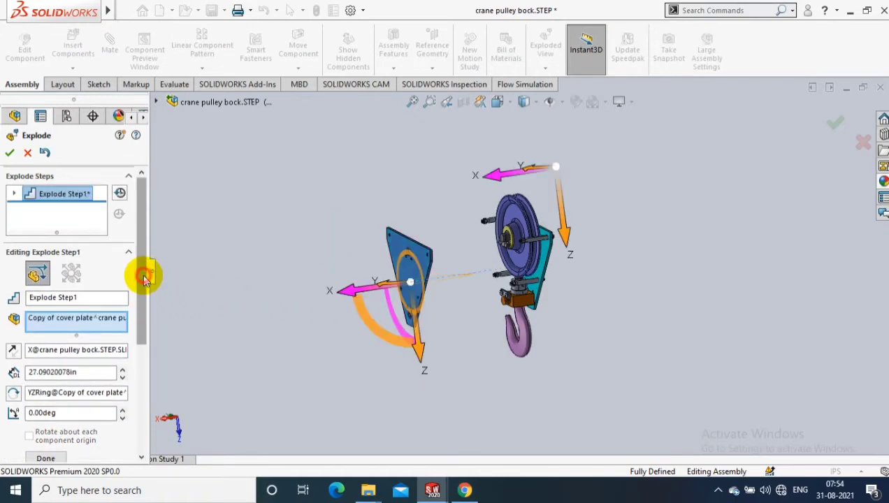
{"action": "scroll", "scroll_direction": "down", "scroll_amount": 3}
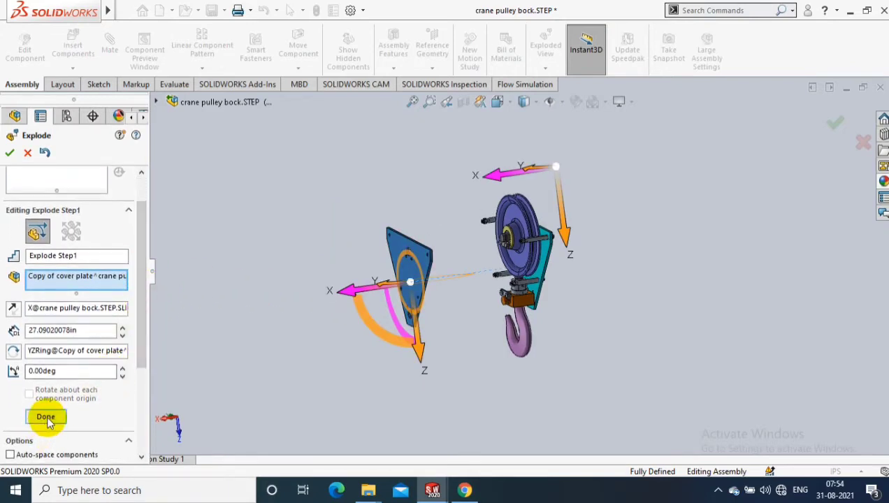
{"action": "left_click", "coordinate": [45, 417]}
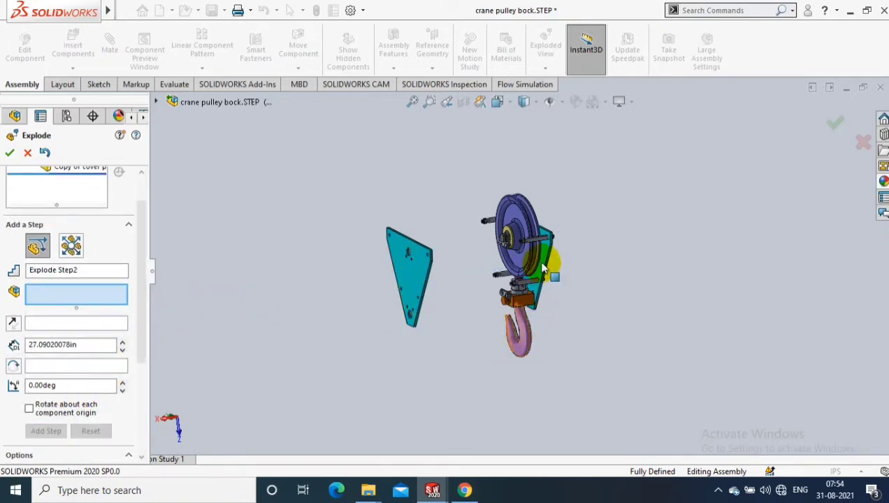
Move the second cover plate out to the right as Step2, then select pulley 1 for Step3
{"action": "left_click", "coordinate": [517, 273]}
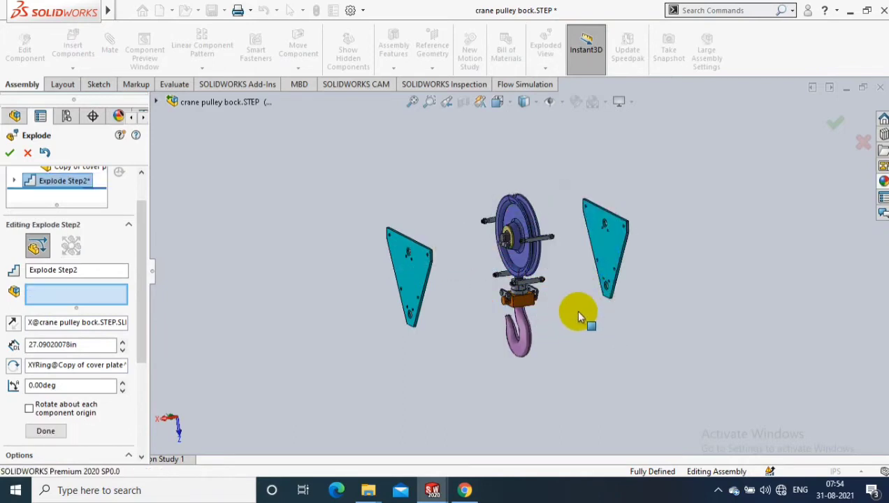
{"action": "left_click", "coordinate": [604, 241]}
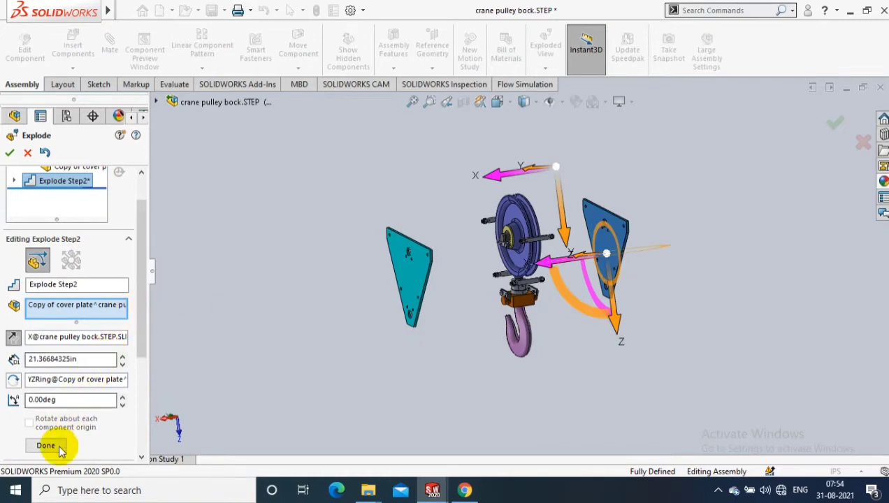
{"action": "left_click", "coordinate": [45, 444]}
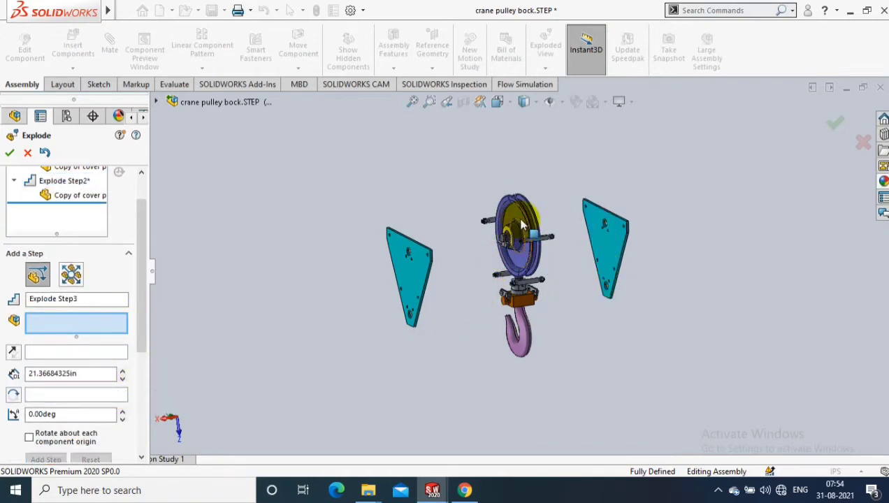
{"action": "left_click", "coordinate": [517, 224]}
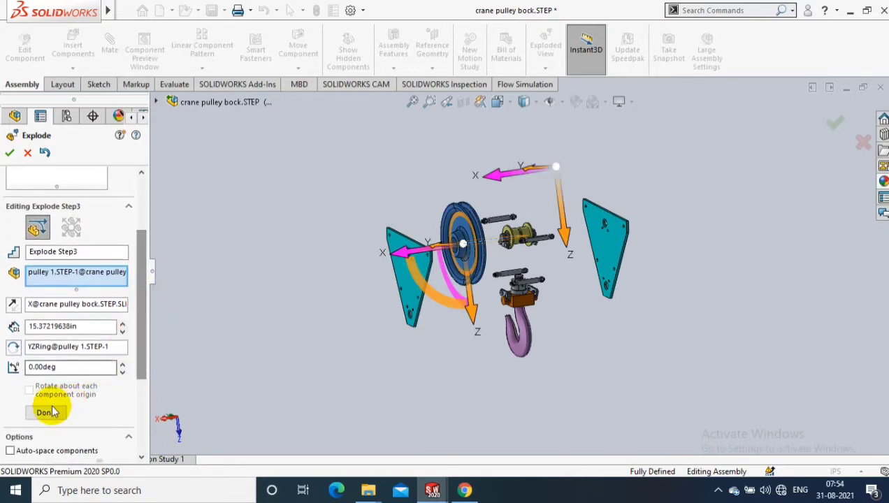
Finish the pulley step, then explode bush 2 to the right and bush 1 to the left
{"action": "left_click", "coordinate": [45, 413]}
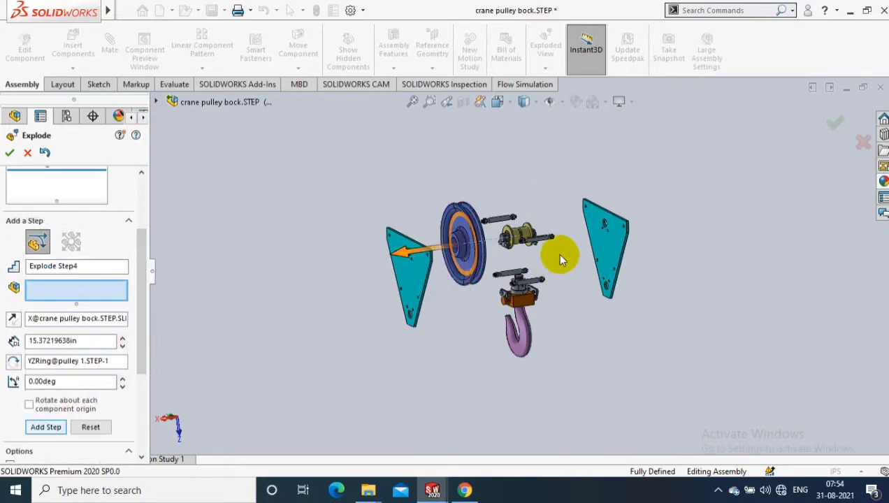
{"action": "left_click", "coordinate": [524, 237]}
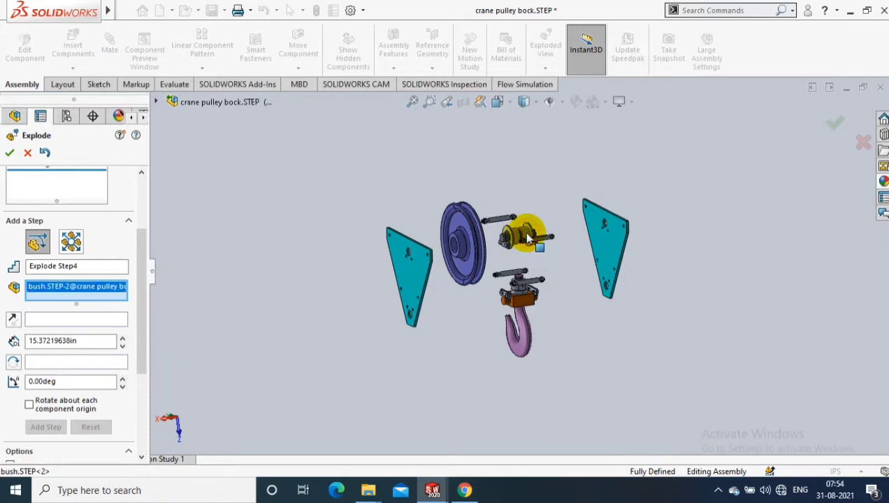
{"action": "left_click", "coordinate": [520, 235]}
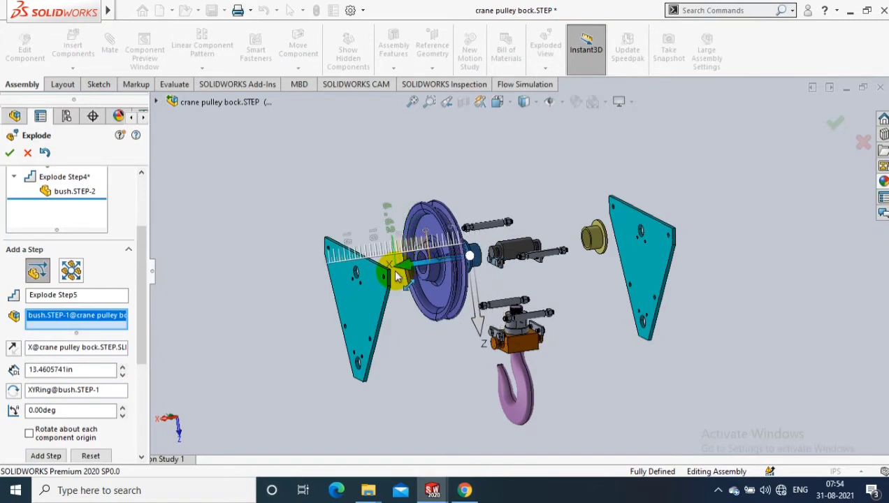
{"action": "left_click", "coordinate": [45, 455]}
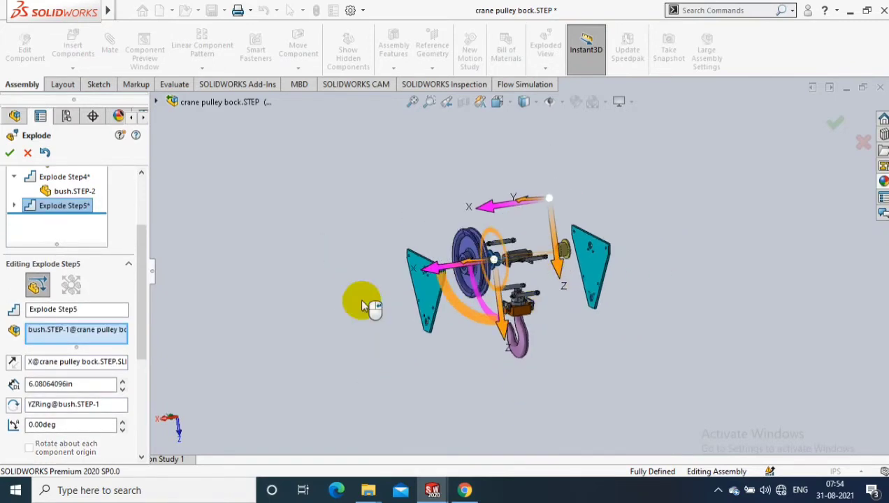
{"action": "scroll", "scroll_direction": "down", "scroll_amount": 3}
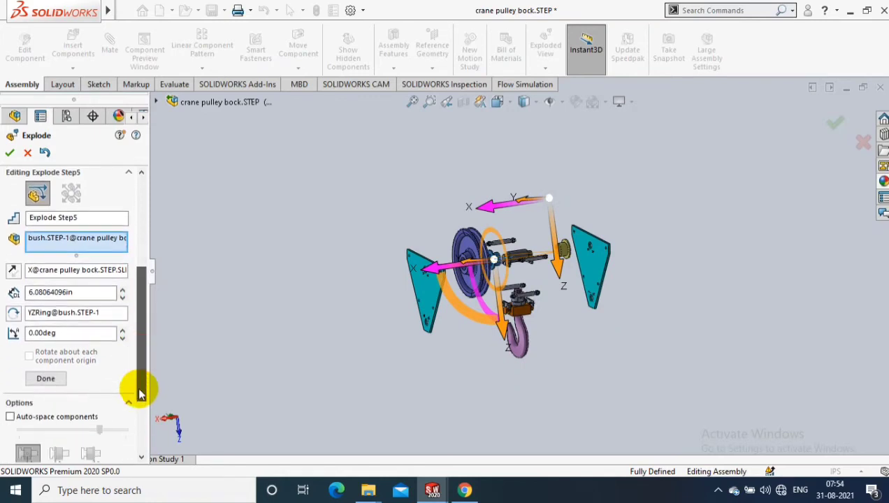
{"action": "left_click", "coordinate": [45, 377]}
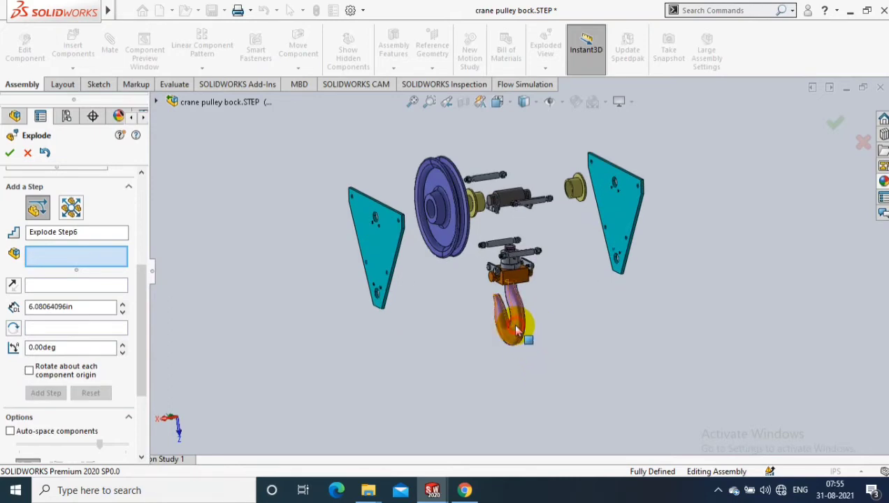
Pull the crane hook downward well below the block as its own explode step
{"action": "left_click", "coordinate": [511, 329]}
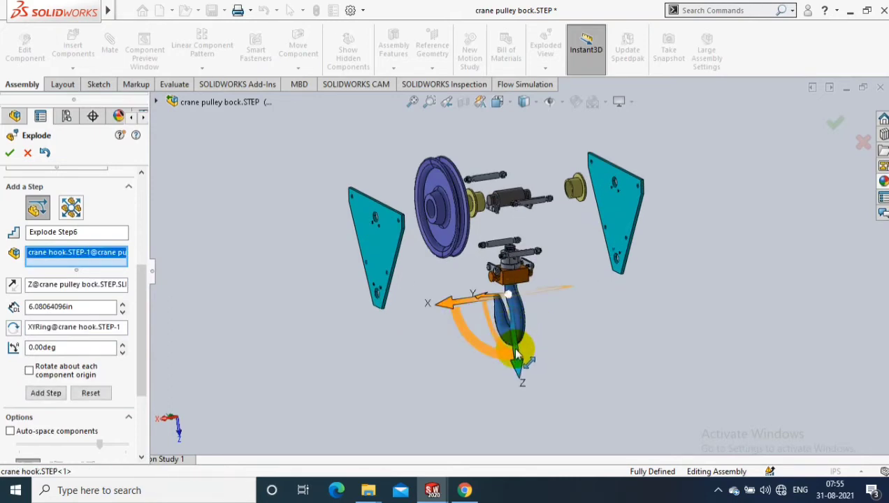
{"action": "left_click_drag", "start_coordinate": [516, 356], "coordinate": [520, 390]}
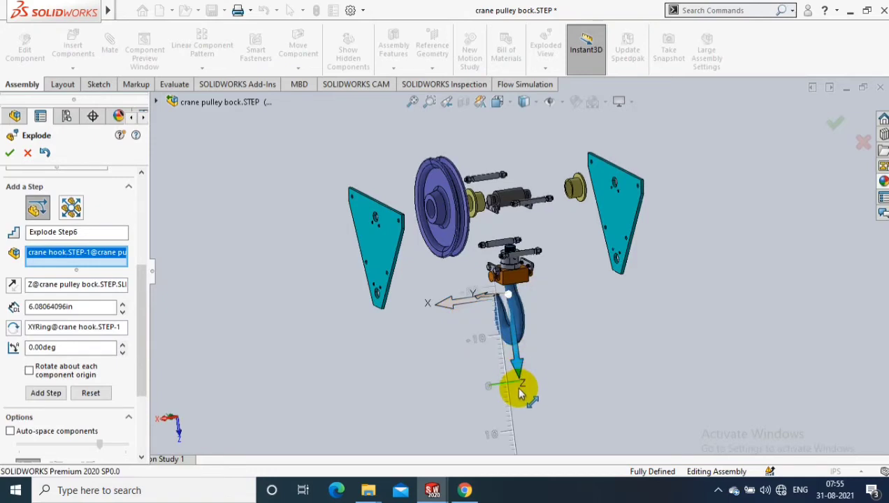
{"action": "left_click_drag", "start_coordinate": [517, 388], "coordinate": [520, 461]}
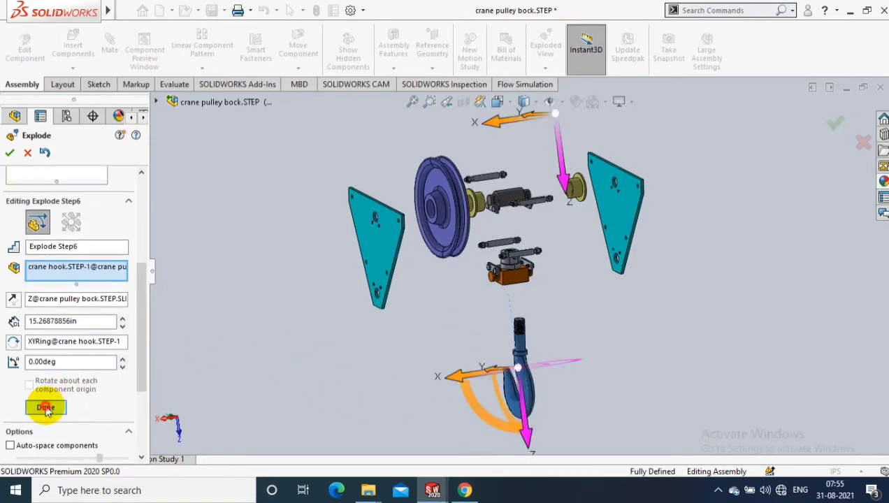
{"action": "left_click", "coordinate": [45, 408]}
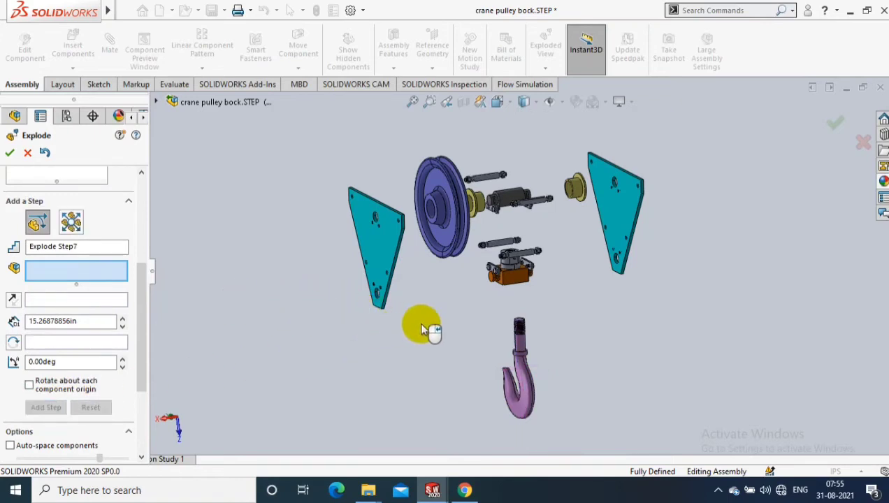
Finish the cross head block rotation step and move the nut down below it as Step8
{"action": "left_click", "coordinate": [510, 273]}
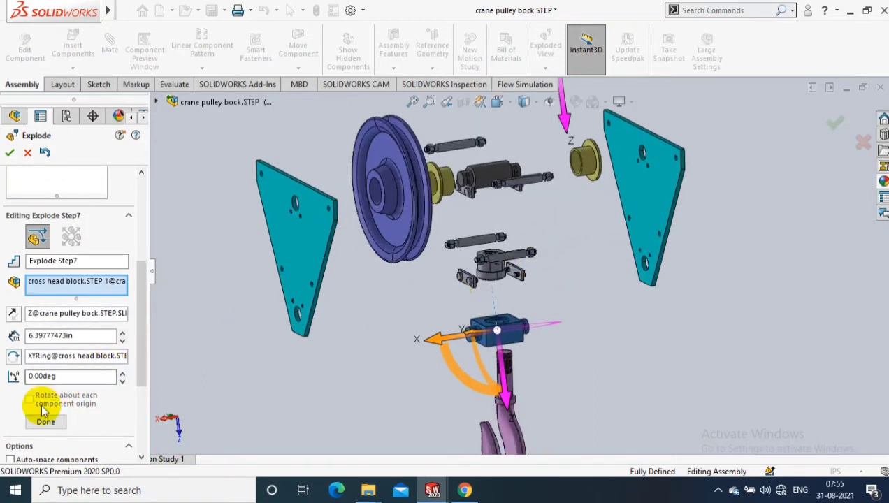
{"action": "left_click", "coordinate": [45, 423]}
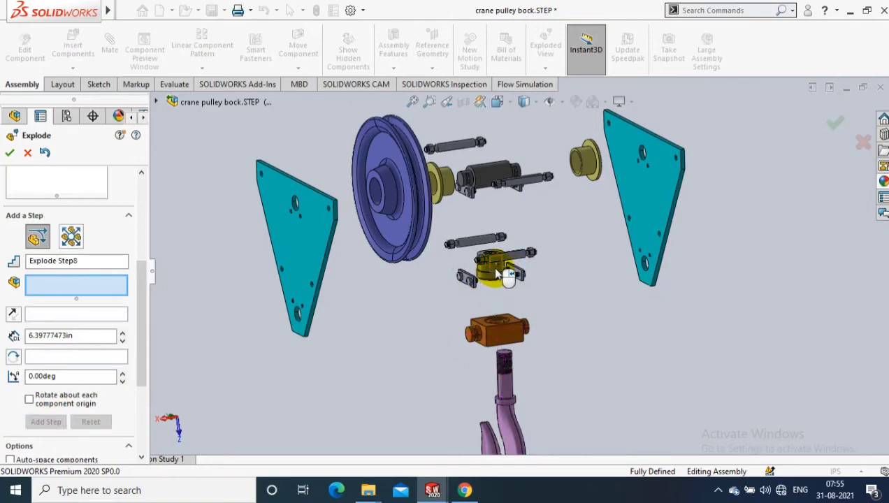
{"action": "left_click", "coordinate": [496, 273]}
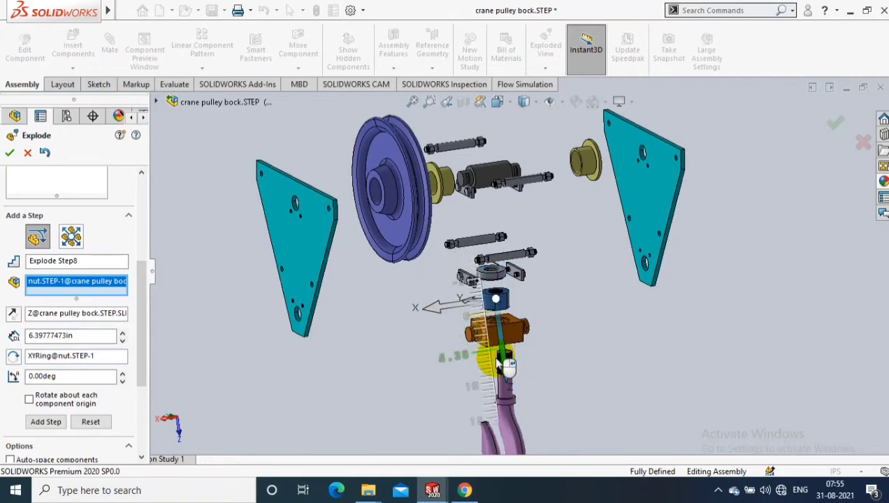
{"action": "left_click_drag", "start_coordinate": [503, 356], "coordinate": [556, 300]}
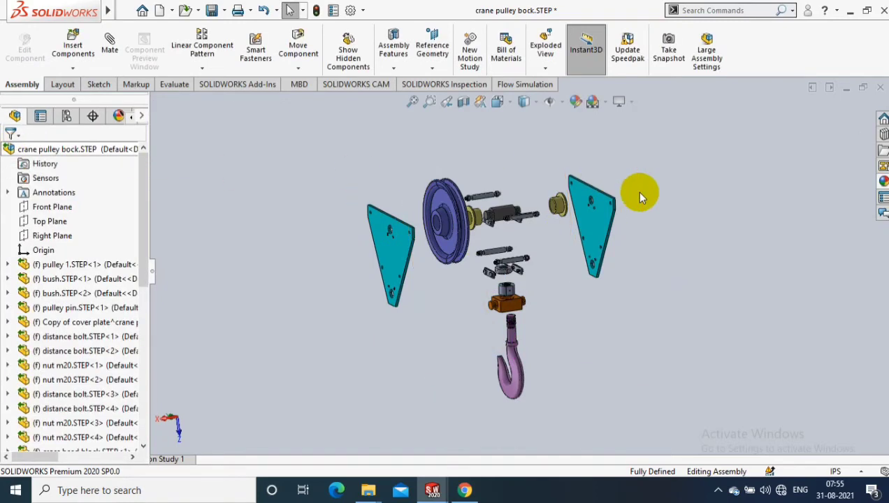
{"action": "mouse_move", "coordinate": [710, 227]}
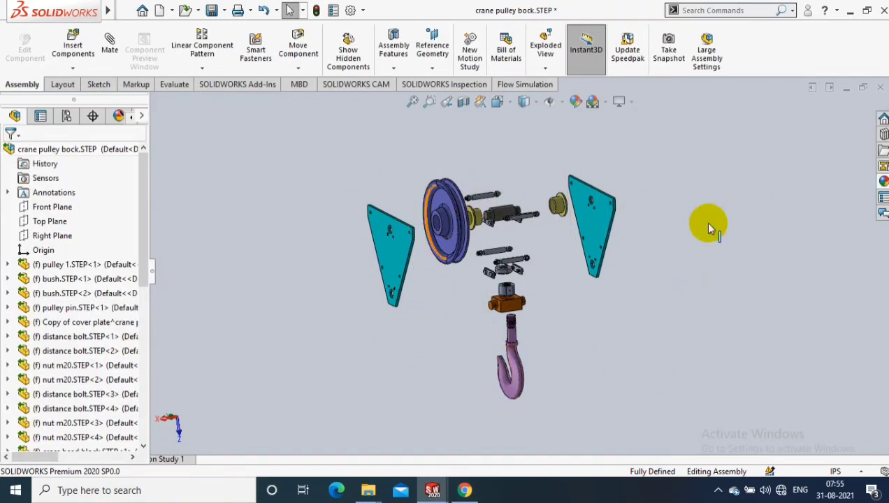
{"action": "mouse_move", "coordinate": [679, 290]}
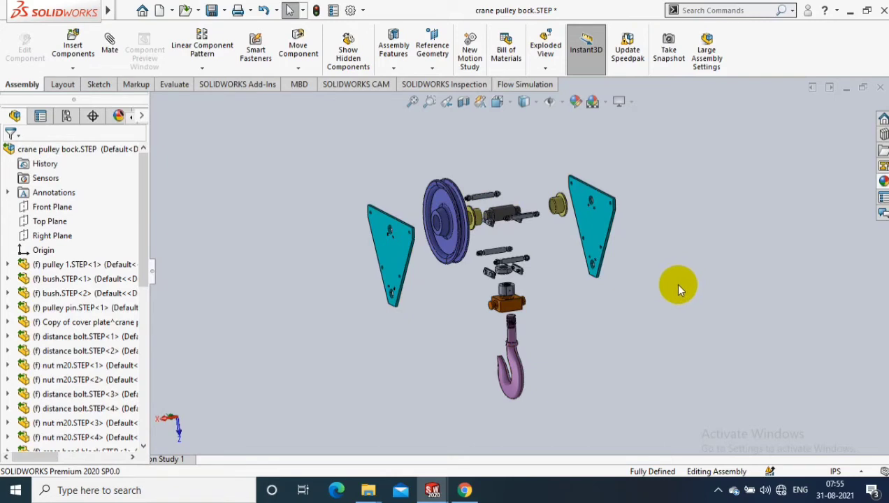
{"action": "mouse_move", "coordinate": [682, 273]}
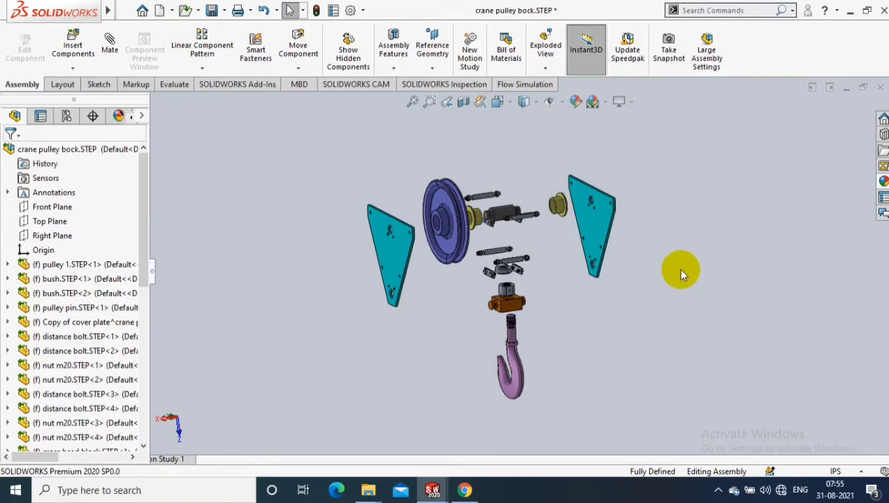
{"action": "mouse_move", "coordinate": [682, 253]}
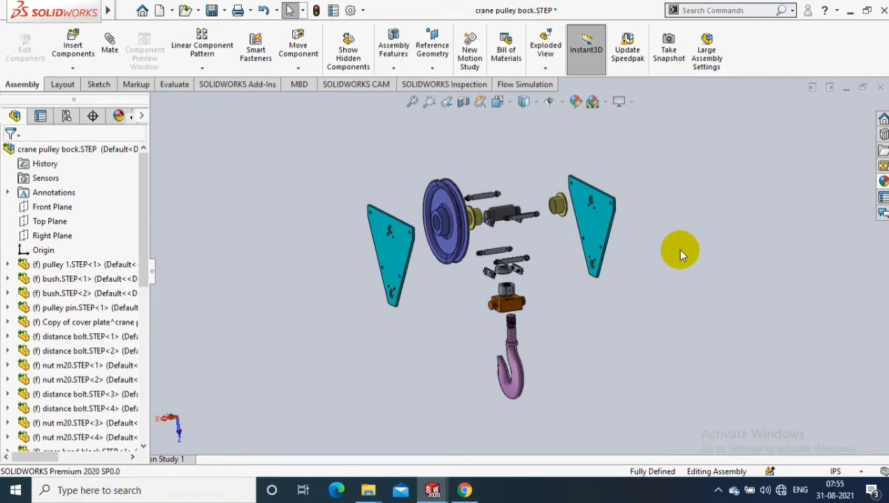
{"action": "mouse_move", "coordinate": [146, 165]}
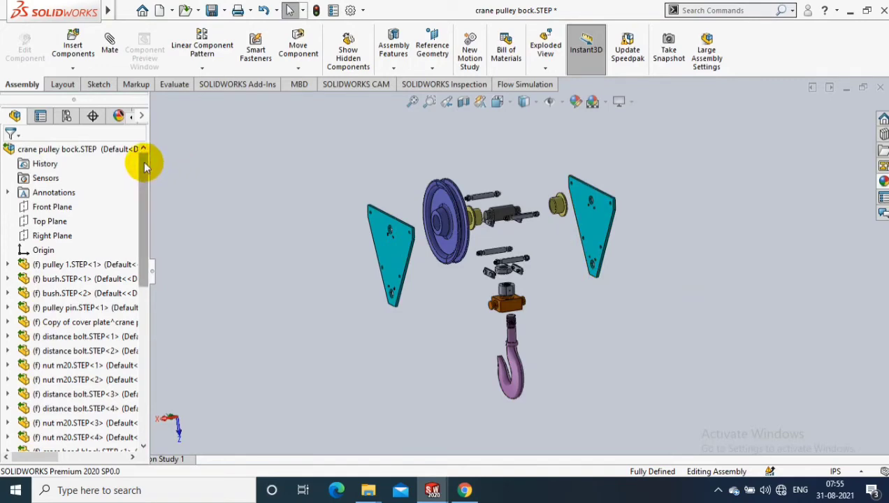
{"action": "left_click", "coordinate": [57, 148]}
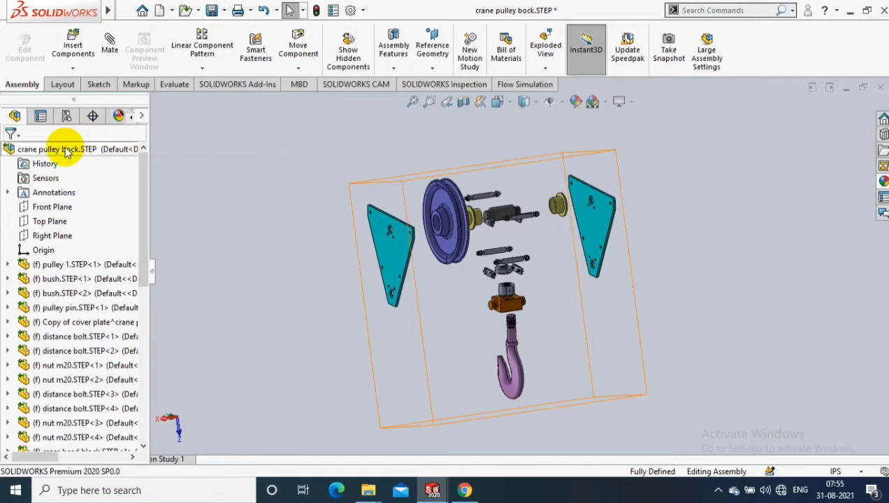
Run Animate collapse on the top-level pulley block assembly from the FeatureManager tree
{"action": "right_click", "coordinate": [56, 149]}
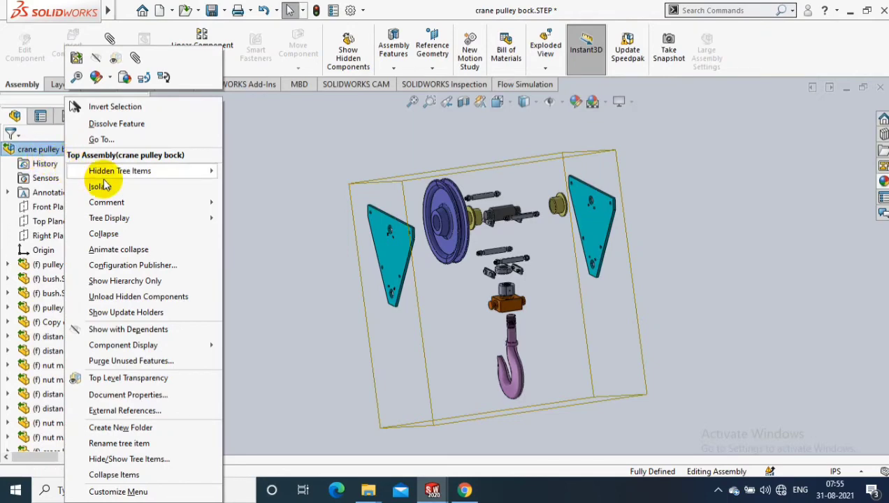
{"action": "mouse_move", "coordinate": [115, 249]}
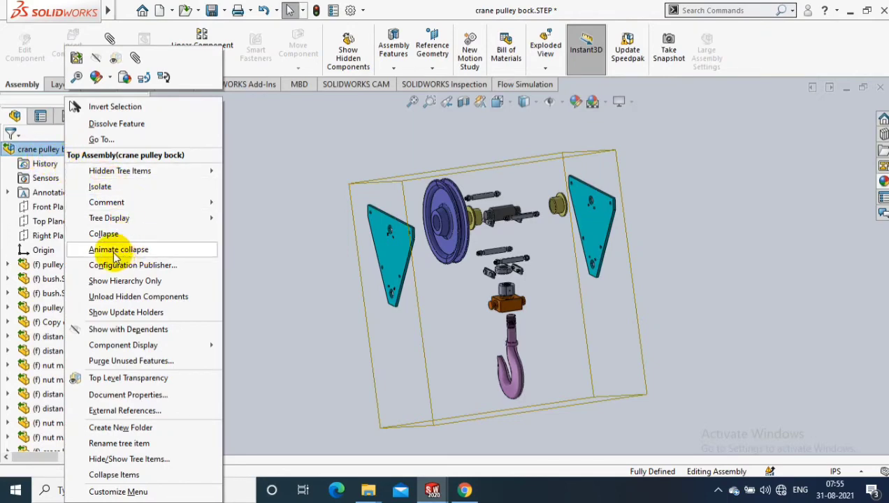
{"action": "left_click", "coordinate": [118, 248]}
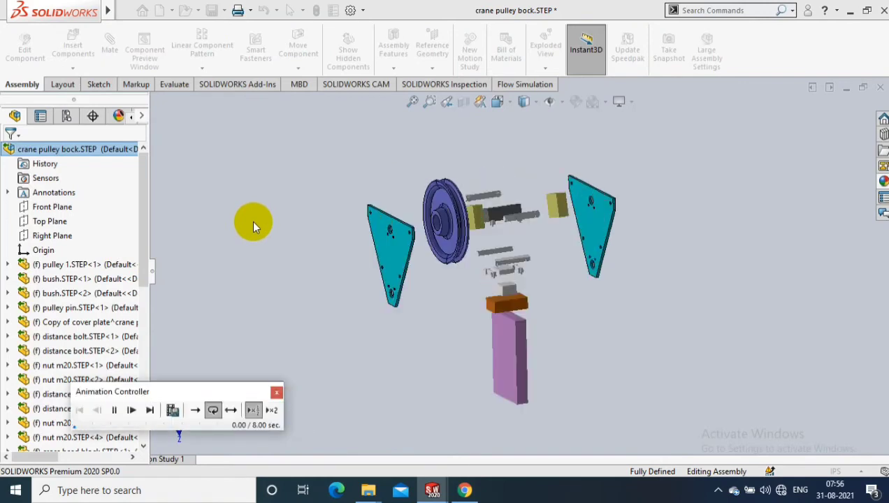
Replay the collapse/explode animation from the start in the Animation Controller
{"action": "left_click", "coordinate": [131, 411]}
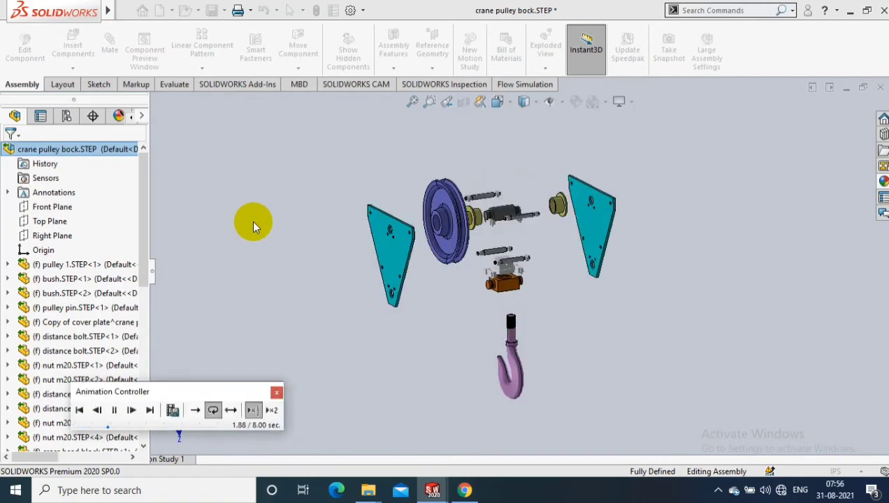
{"action": "left_click", "coordinate": [131, 411]}
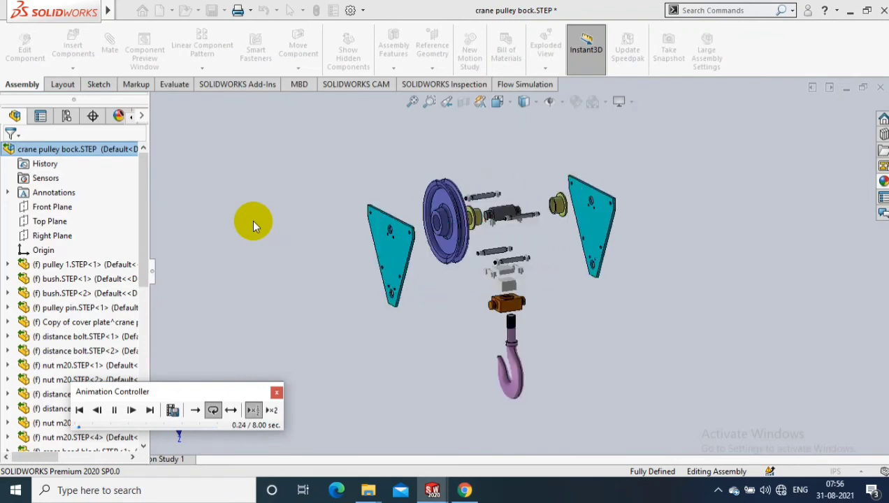
{"action": "left_click", "coordinate": [132, 411]}
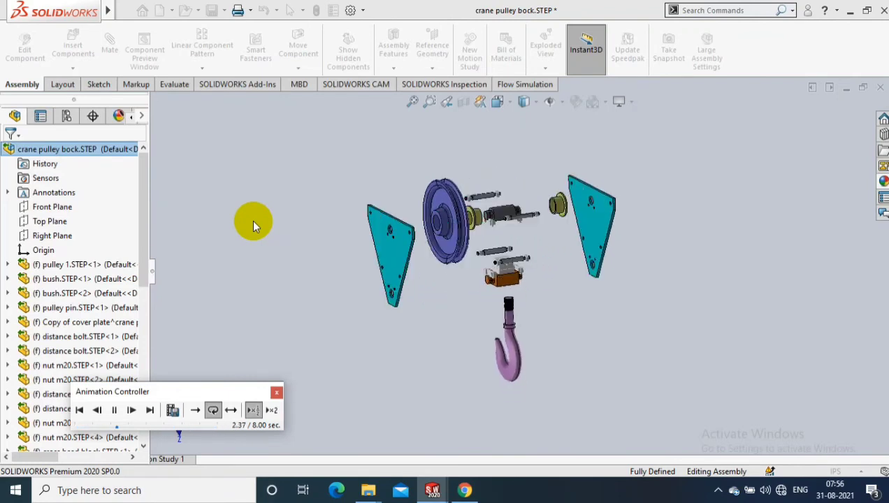
{"action": "left_click", "coordinate": [131, 411]}
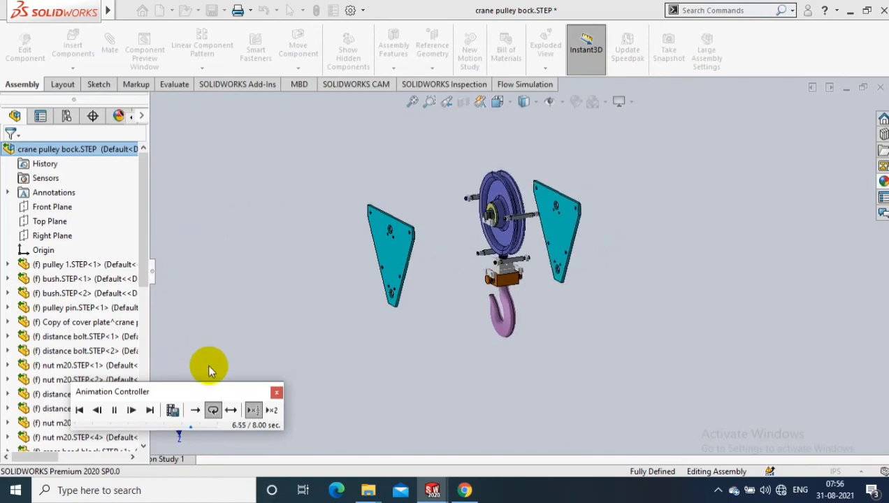
Switch playback to 2X speed, run it through, and pause with the block reassembled
{"action": "left_click", "coordinate": [271, 411]}
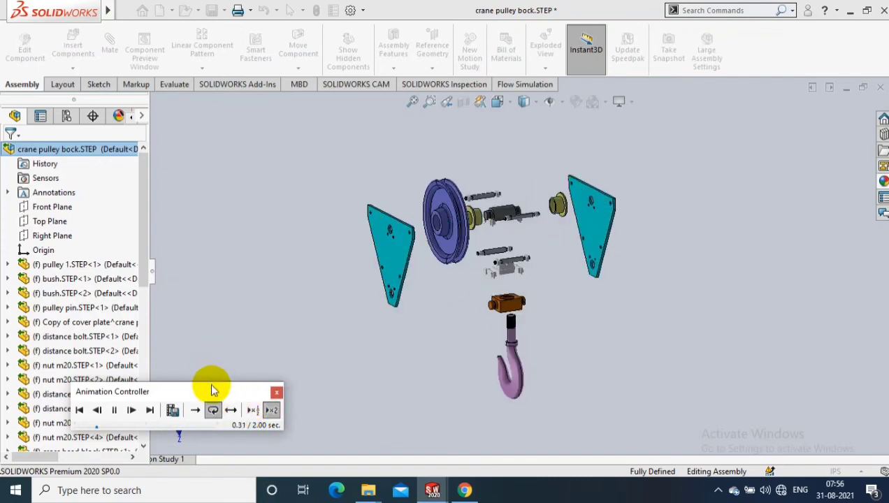
{"action": "left_click", "coordinate": [132, 411]}
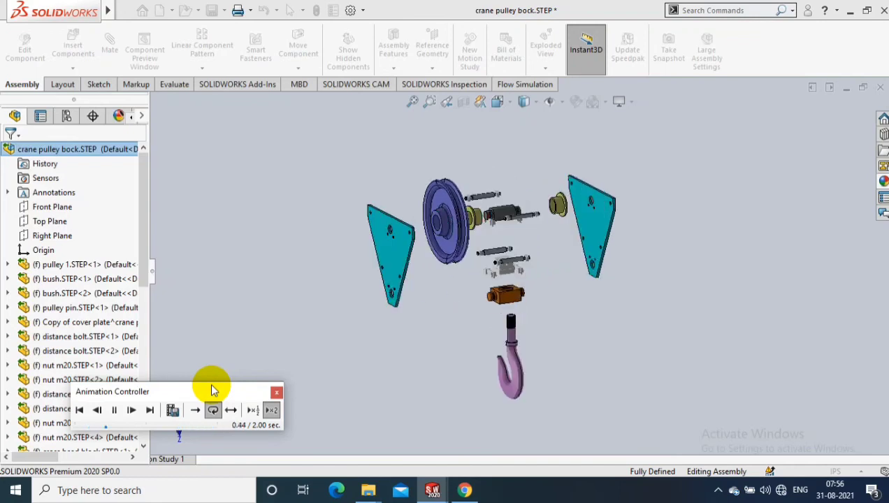
{"action": "left_click", "coordinate": [114, 411]}
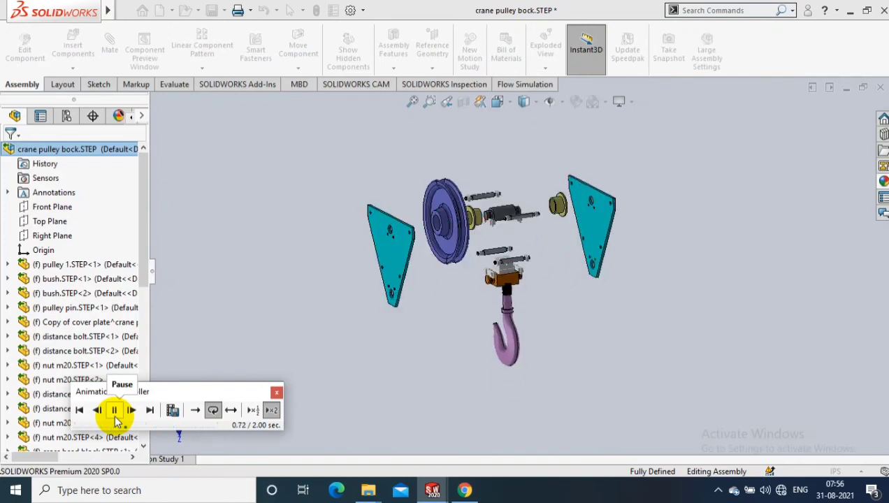
{"action": "left_click", "coordinate": [113, 411]}
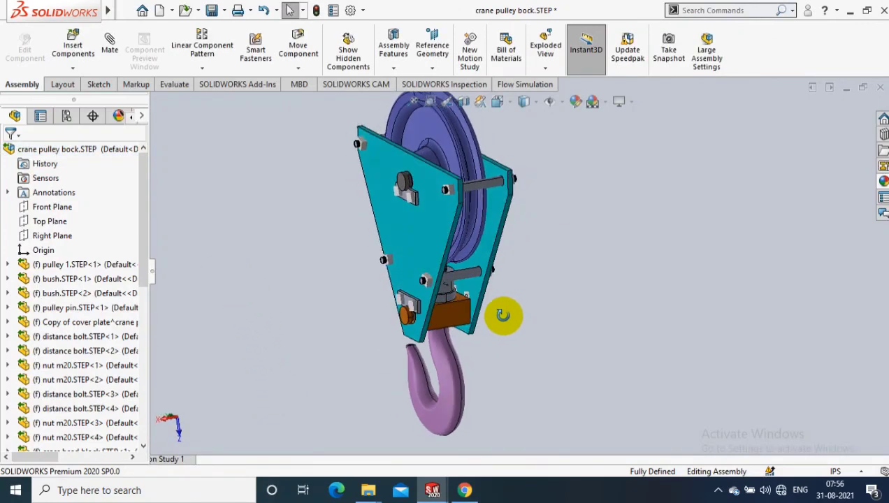
{"action": "left_click_drag", "start_coordinate": [503, 316], "coordinate": [542, 207]}
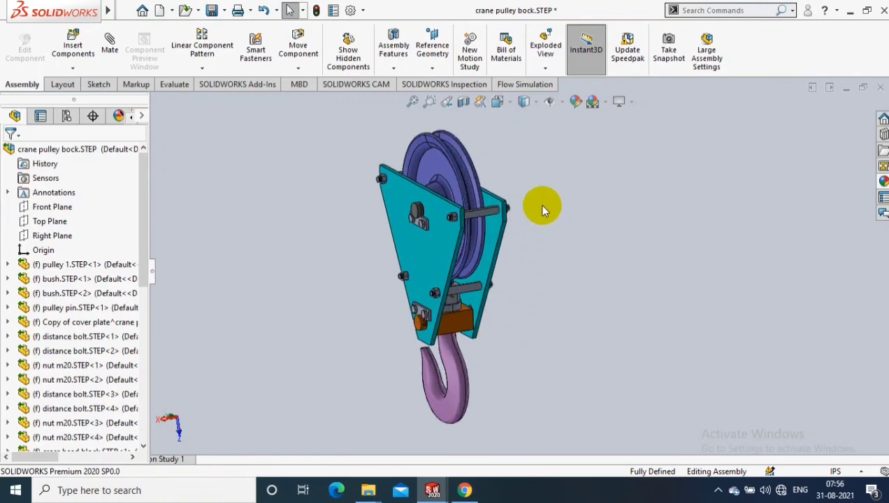
{"action": "mouse_move", "coordinate": [573, 198]}
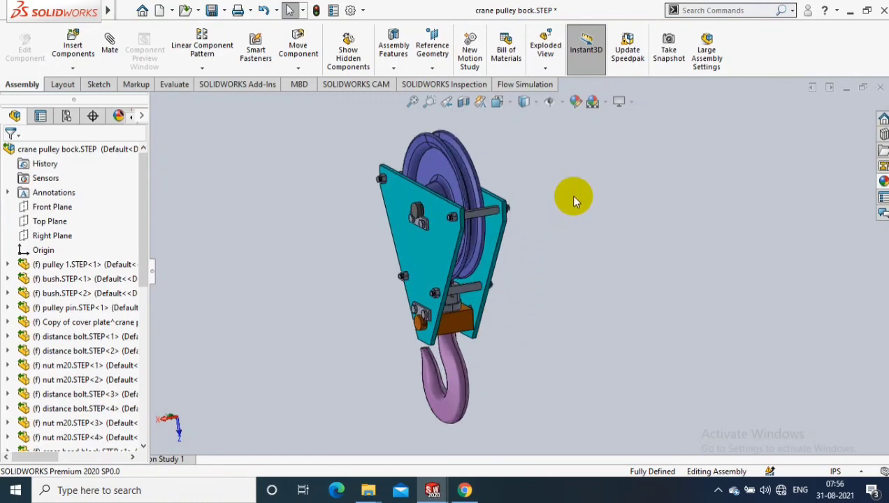